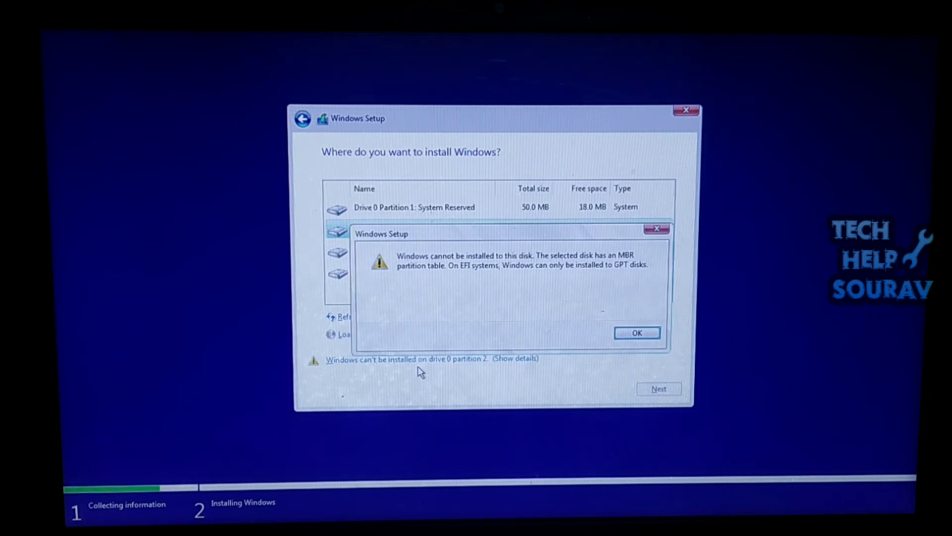
mouse_move(616, 349)
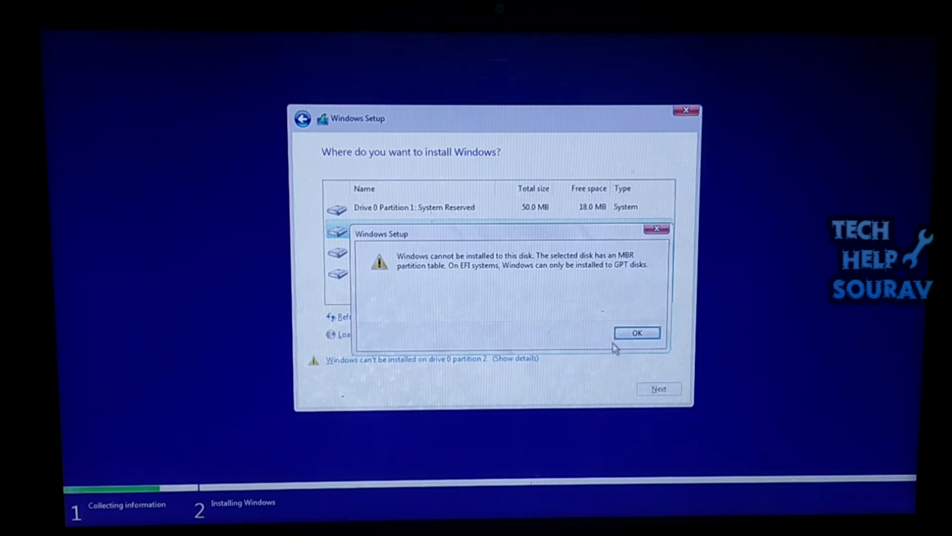
Dismiss the MBR partition table error and check why Partition 2 can't be used
click(636, 333)
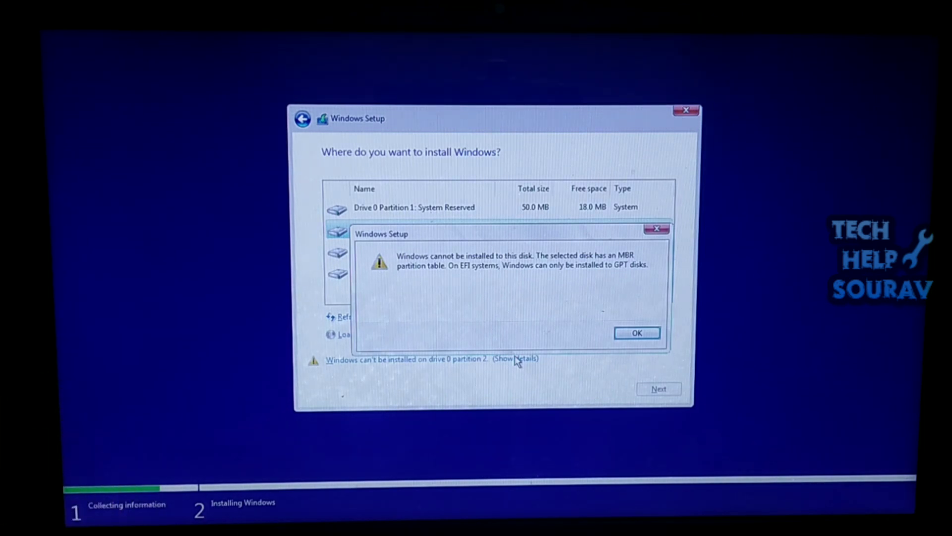
click(636, 333)
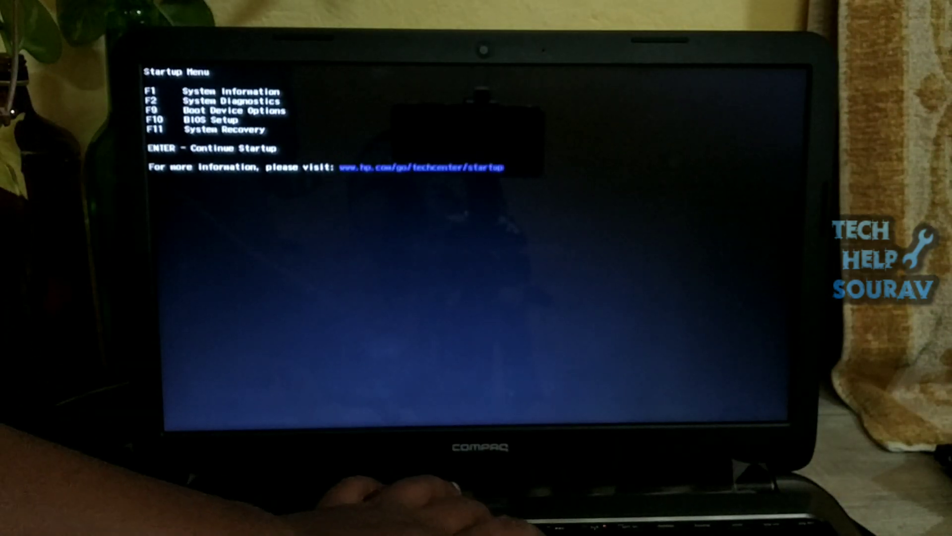
key(f9)
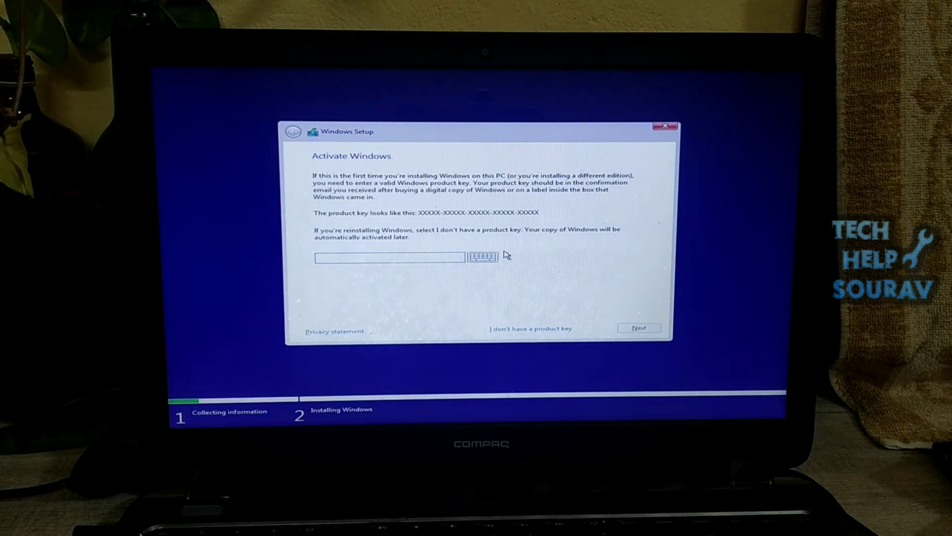
Skip product key entry with 'I don't have a product key' and proceed
click(530, 328)
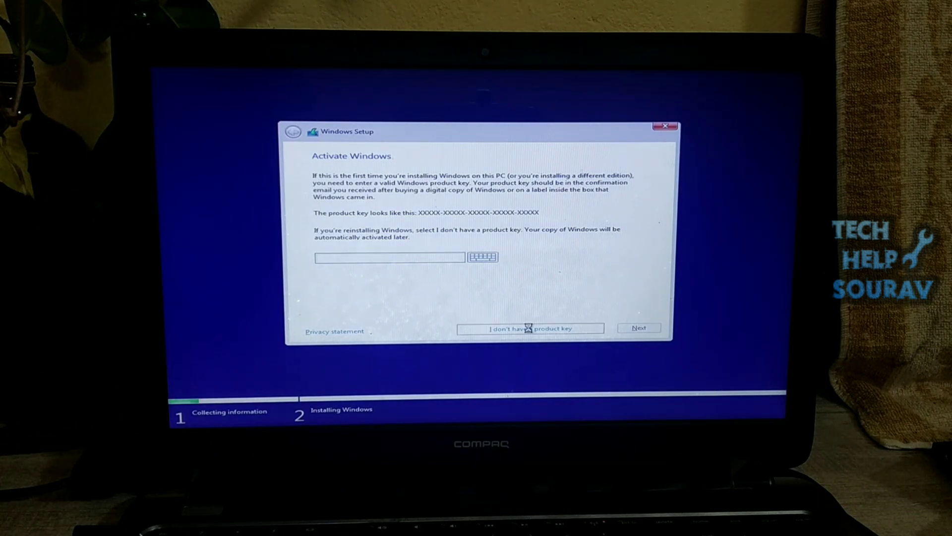
click(529, 328)
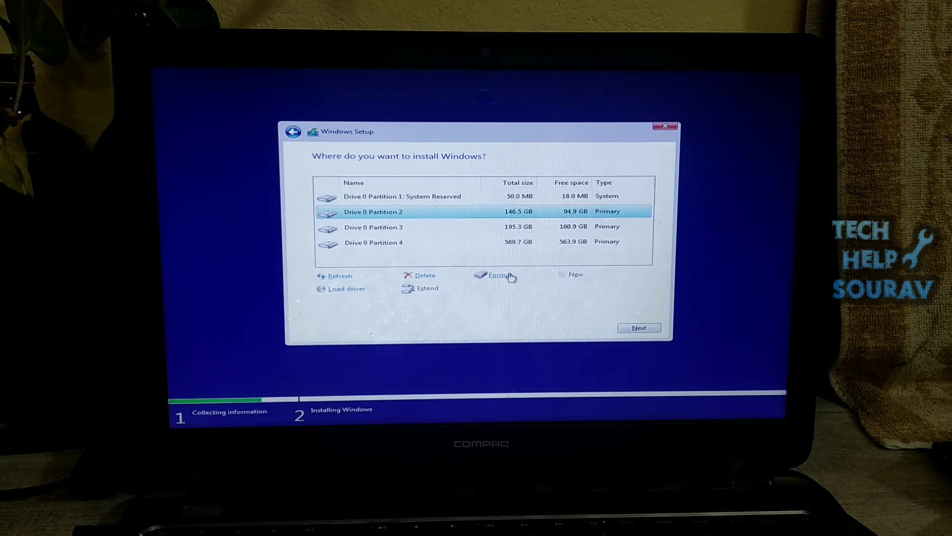
Format Drive 0 Partition 2, bringing up the data-loss warning
click(499, 275)
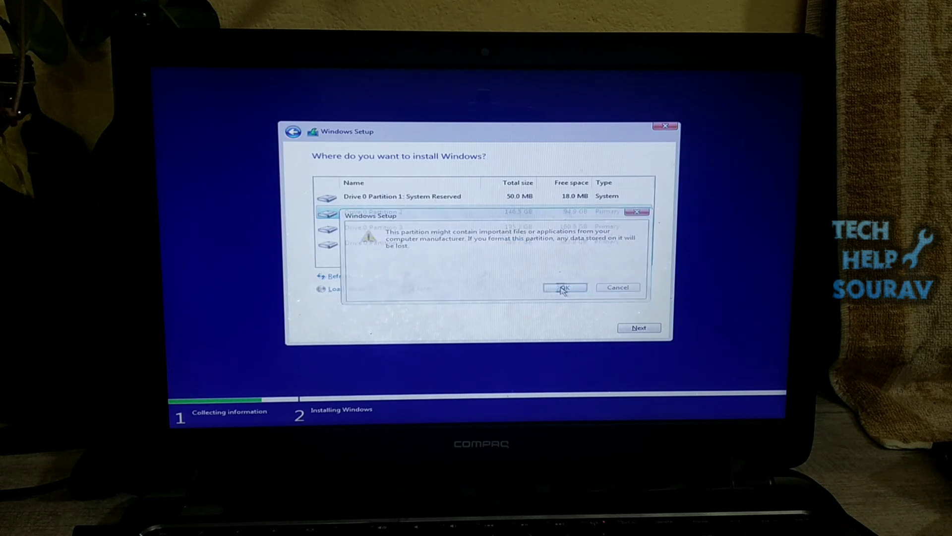